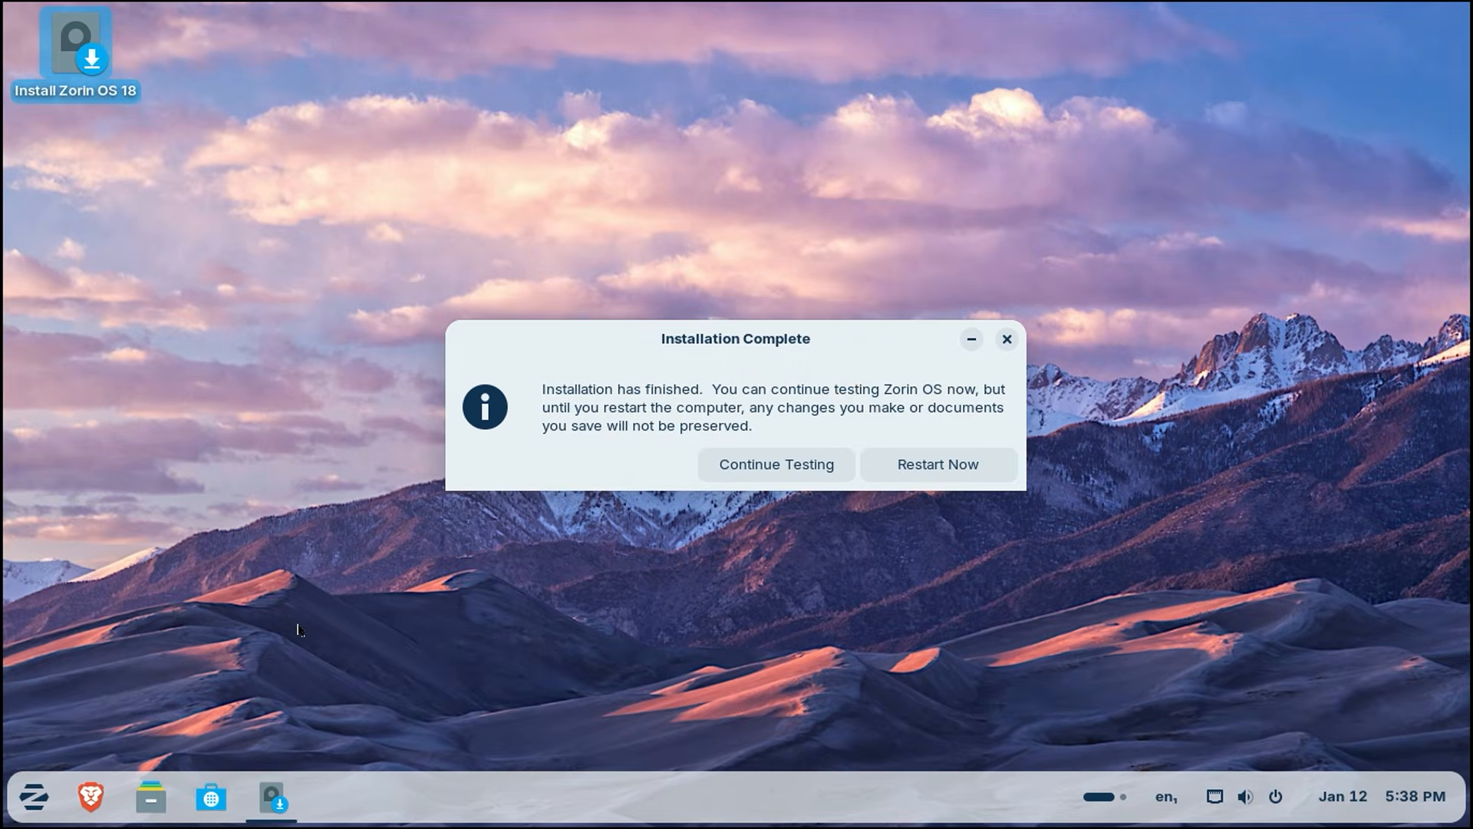
{"action": "mouse_move", "coordinate": [937, 464]}
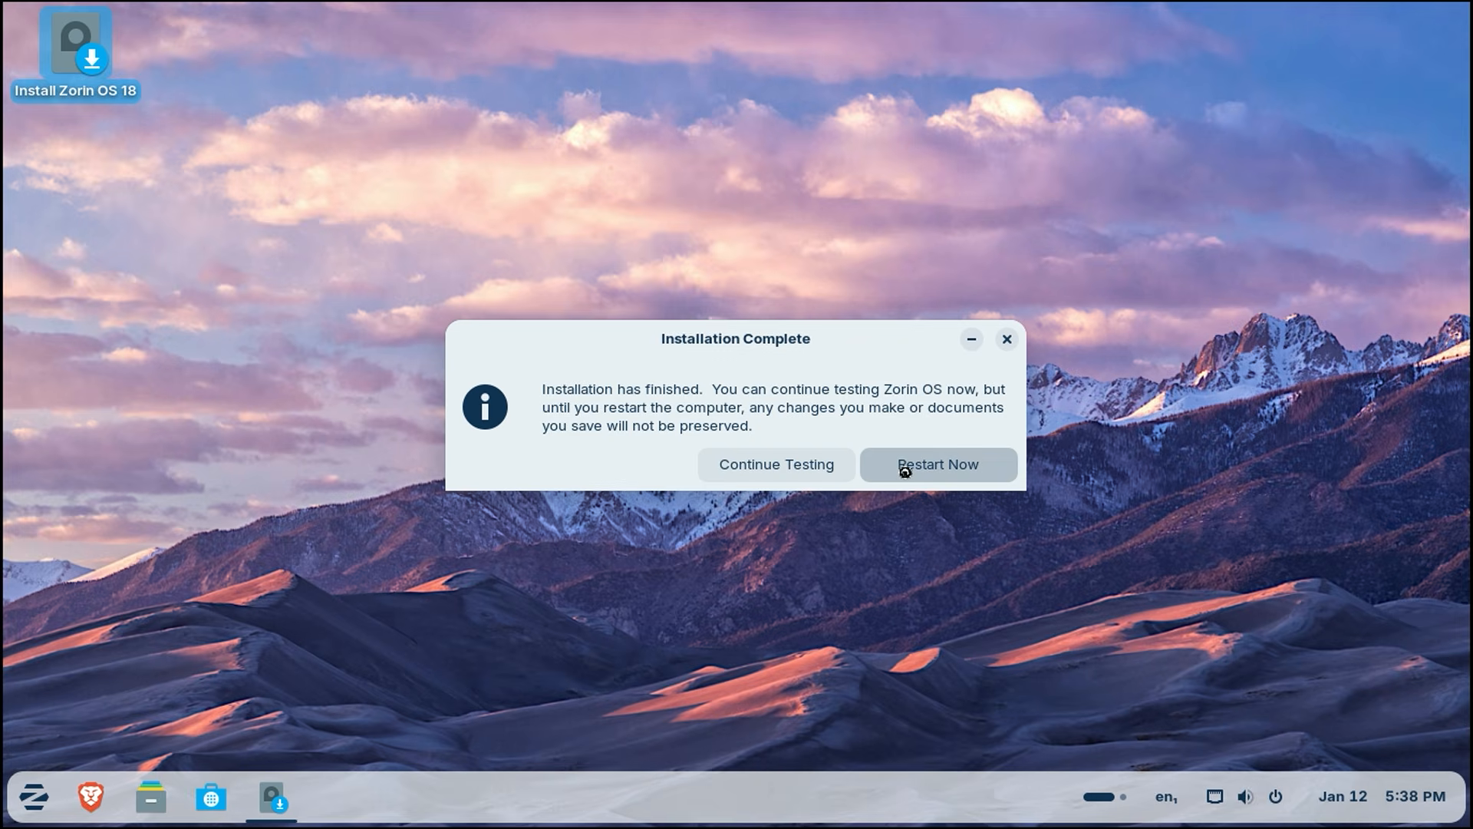
- Restart the computer from the Installation Complete dialog to boot into Zorin OS 18
{"action": "left_click", "coordinate": [937, 464]}
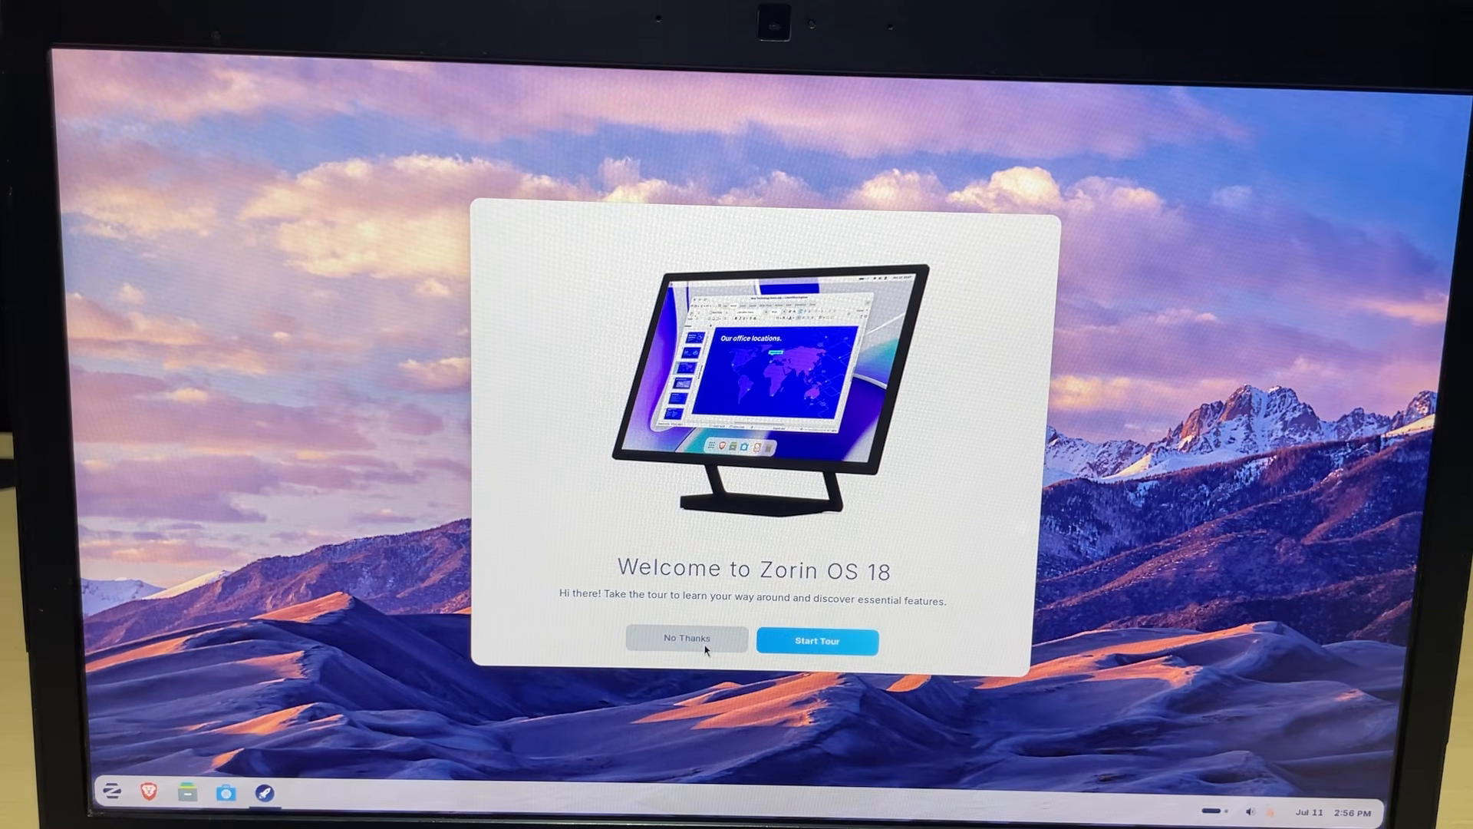
- Decline the Welcome to Zorin OS 18 tour with No Thanks, leaving the desktop clear
{"action": "left_click", "coordinate": [686, 638]}
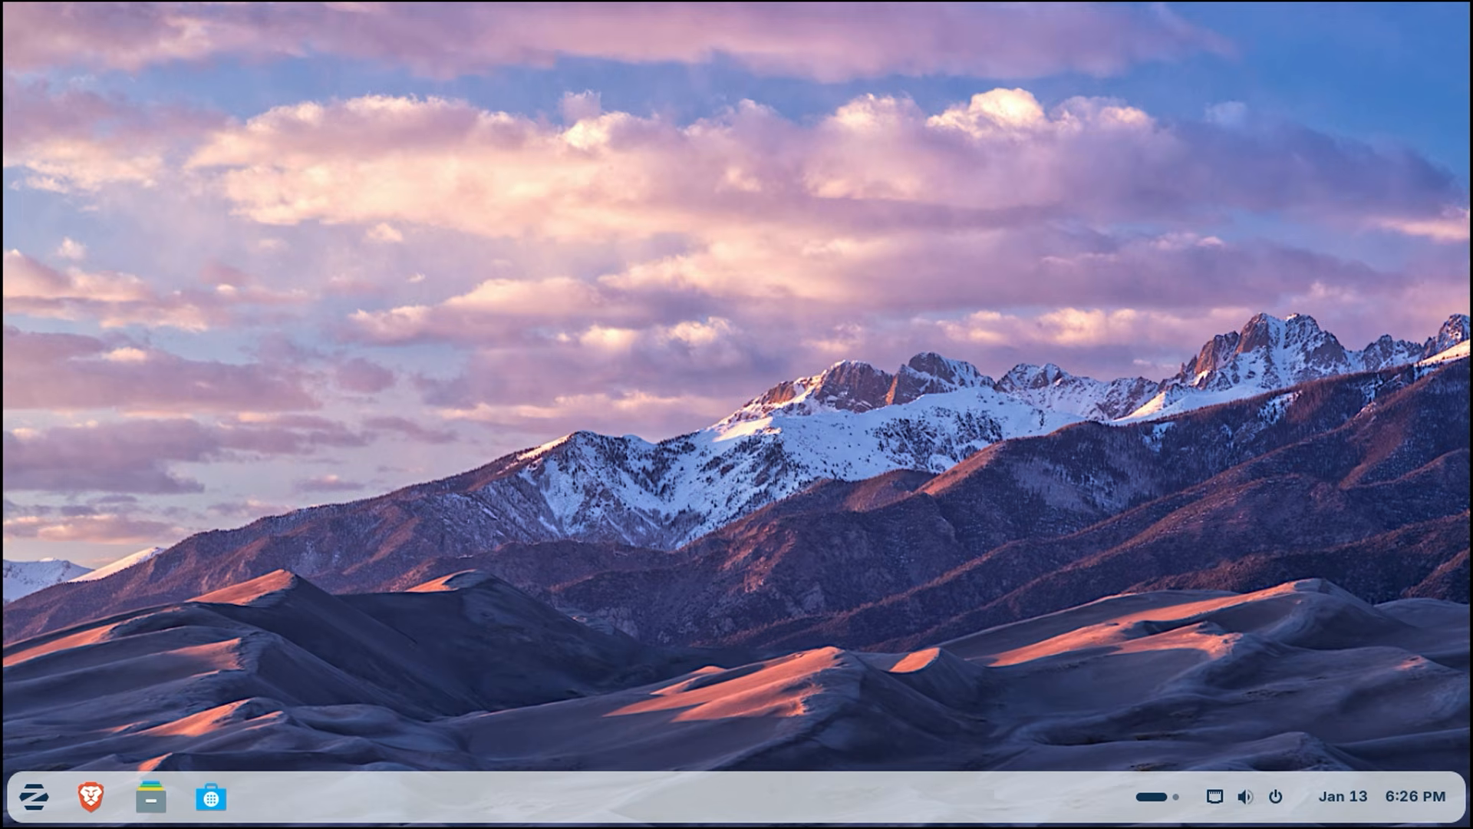
{"action": "mouse_move", "coordinate": [9, 513]}
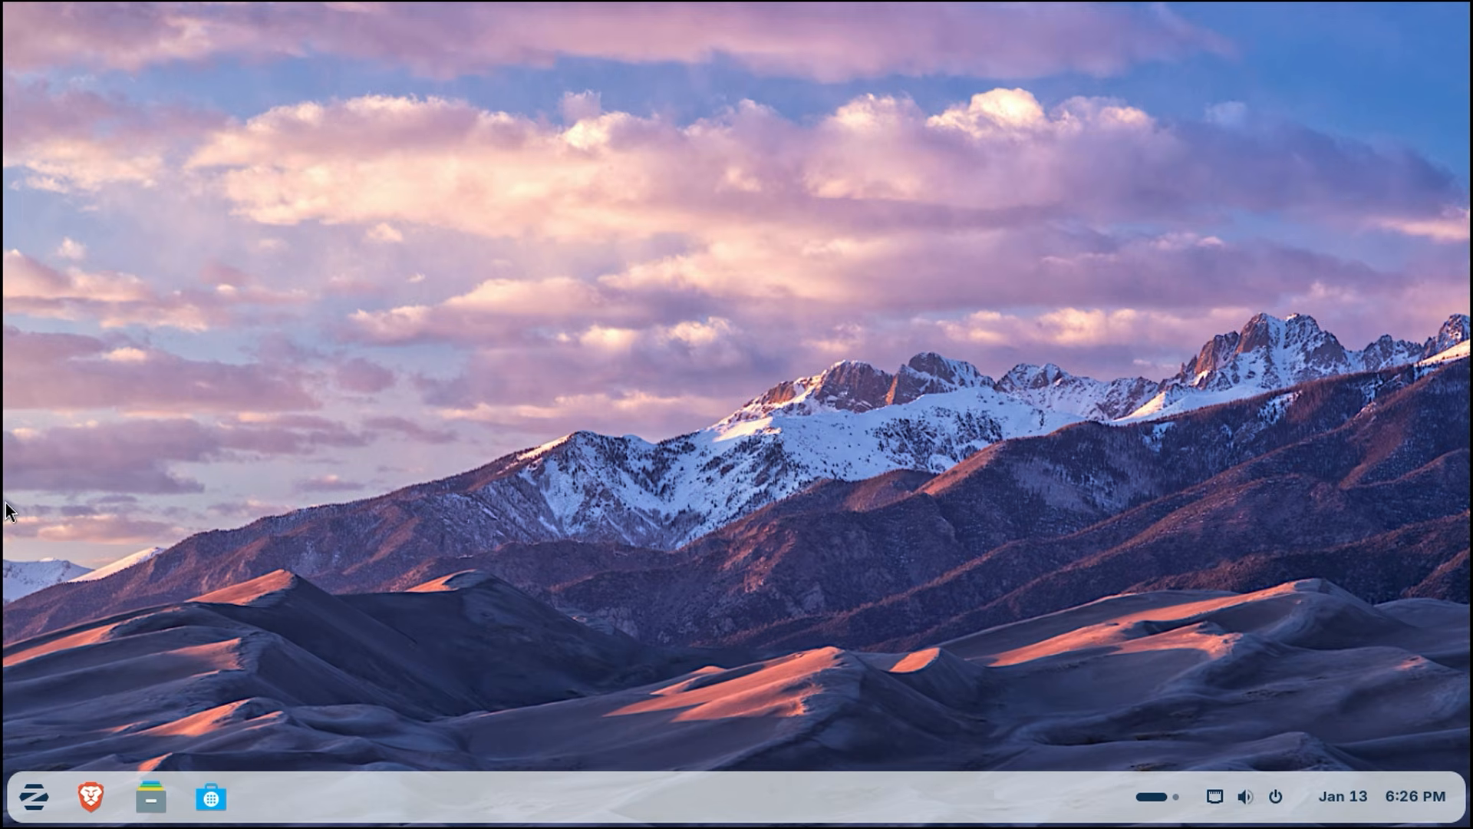
- Launch Software Updater from the Zorin menu by searching 'sof'
{"action": "left_click", "coordinate": [34, 800]}
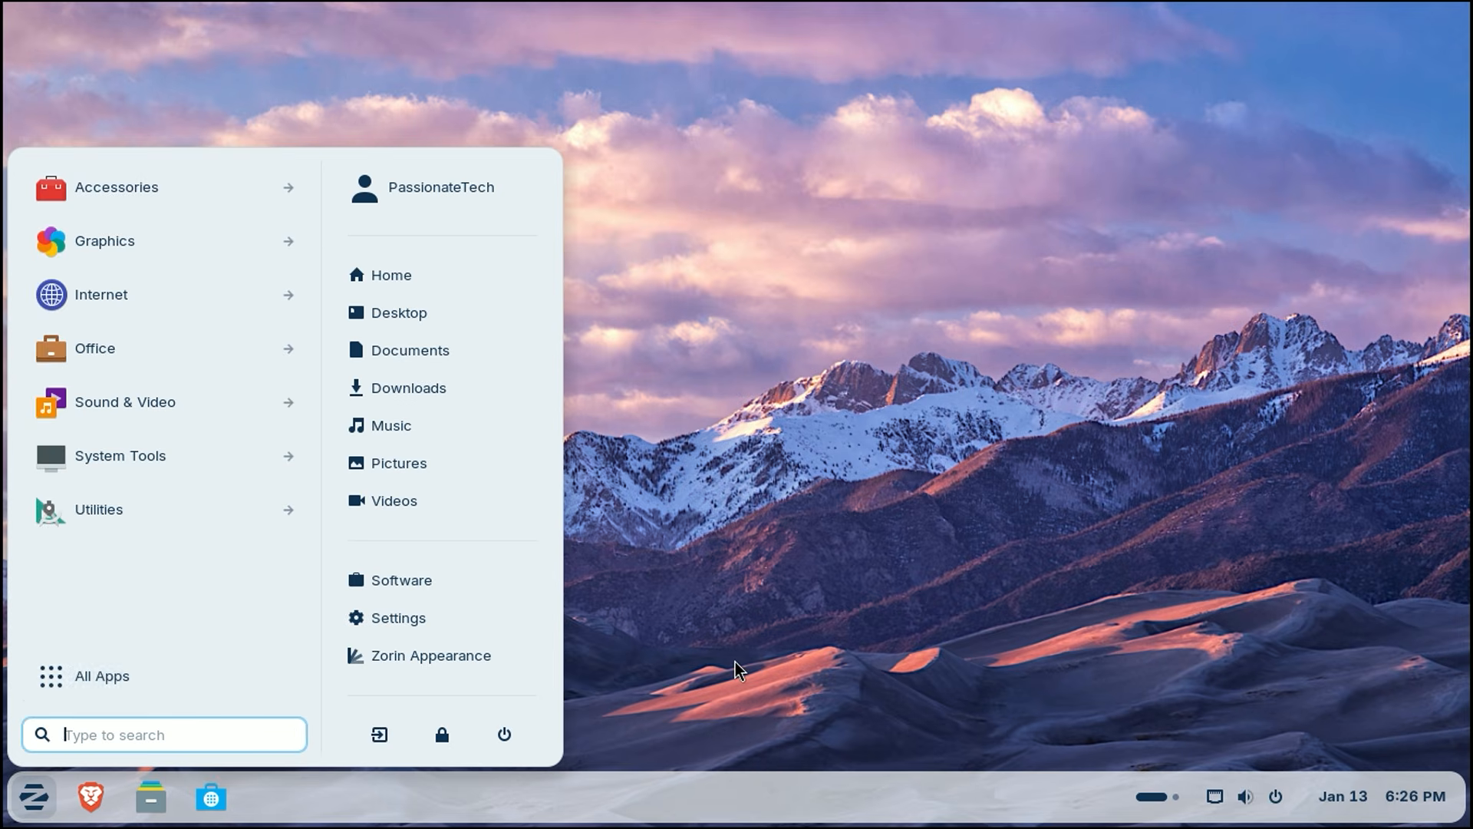
{"action": "type", "text": "sof"}
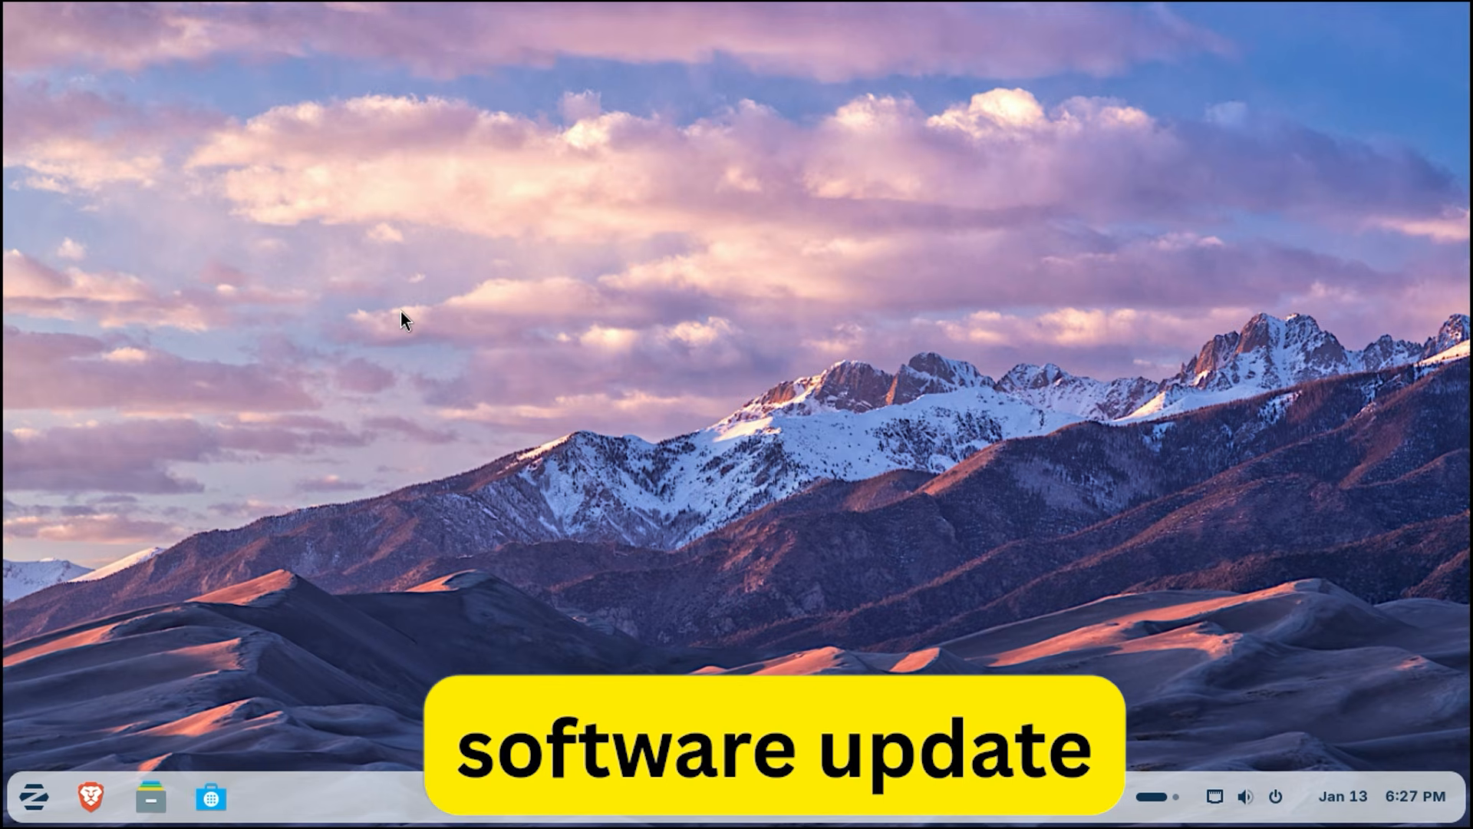
{"action": "left_click", "coordinate": [270, 796]}
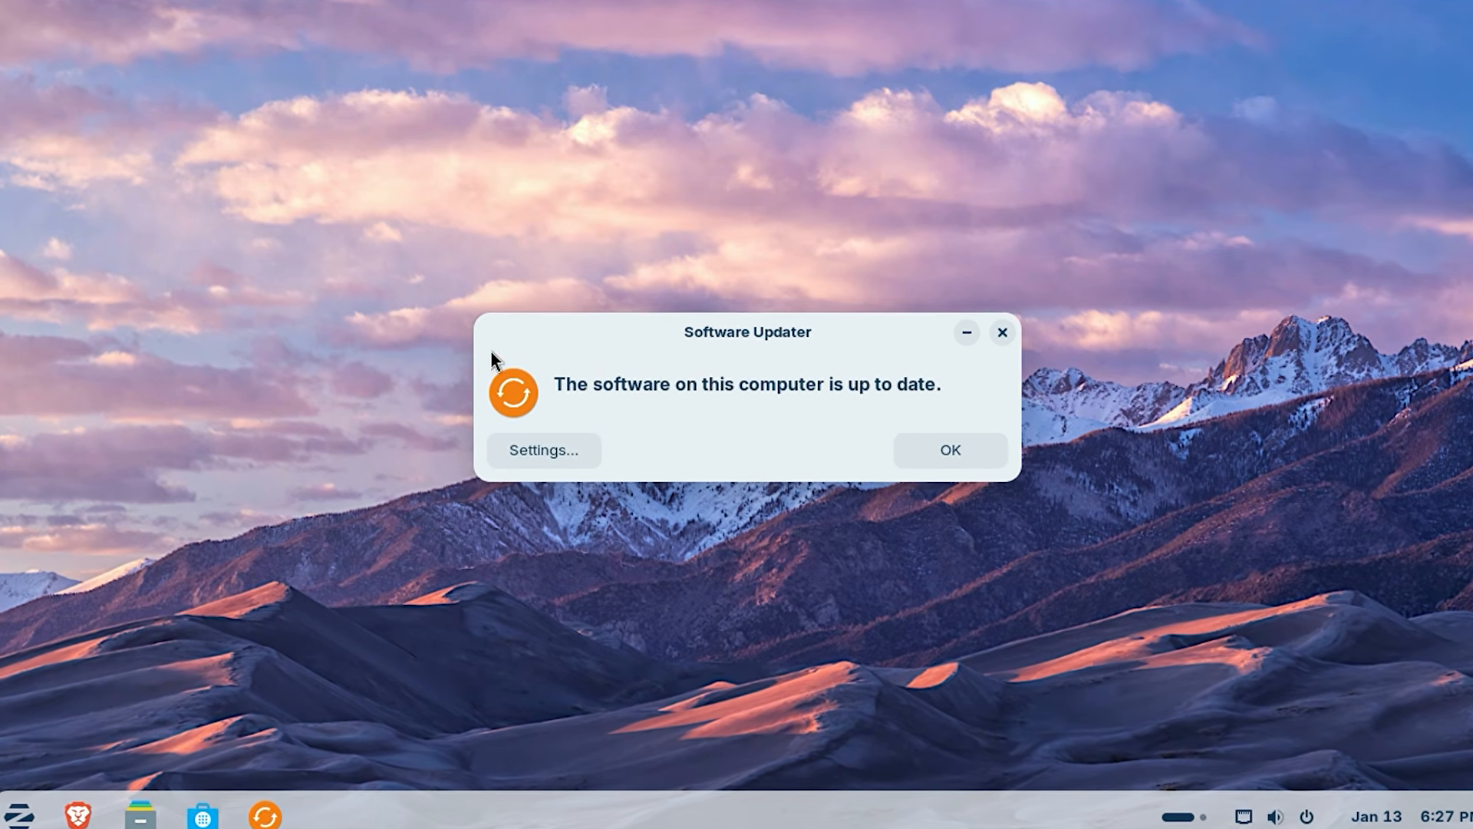
- Dismiss the Software Updater notice confirming the system is up to date
{"action": "left_click", "coordinate": [948, 449]}
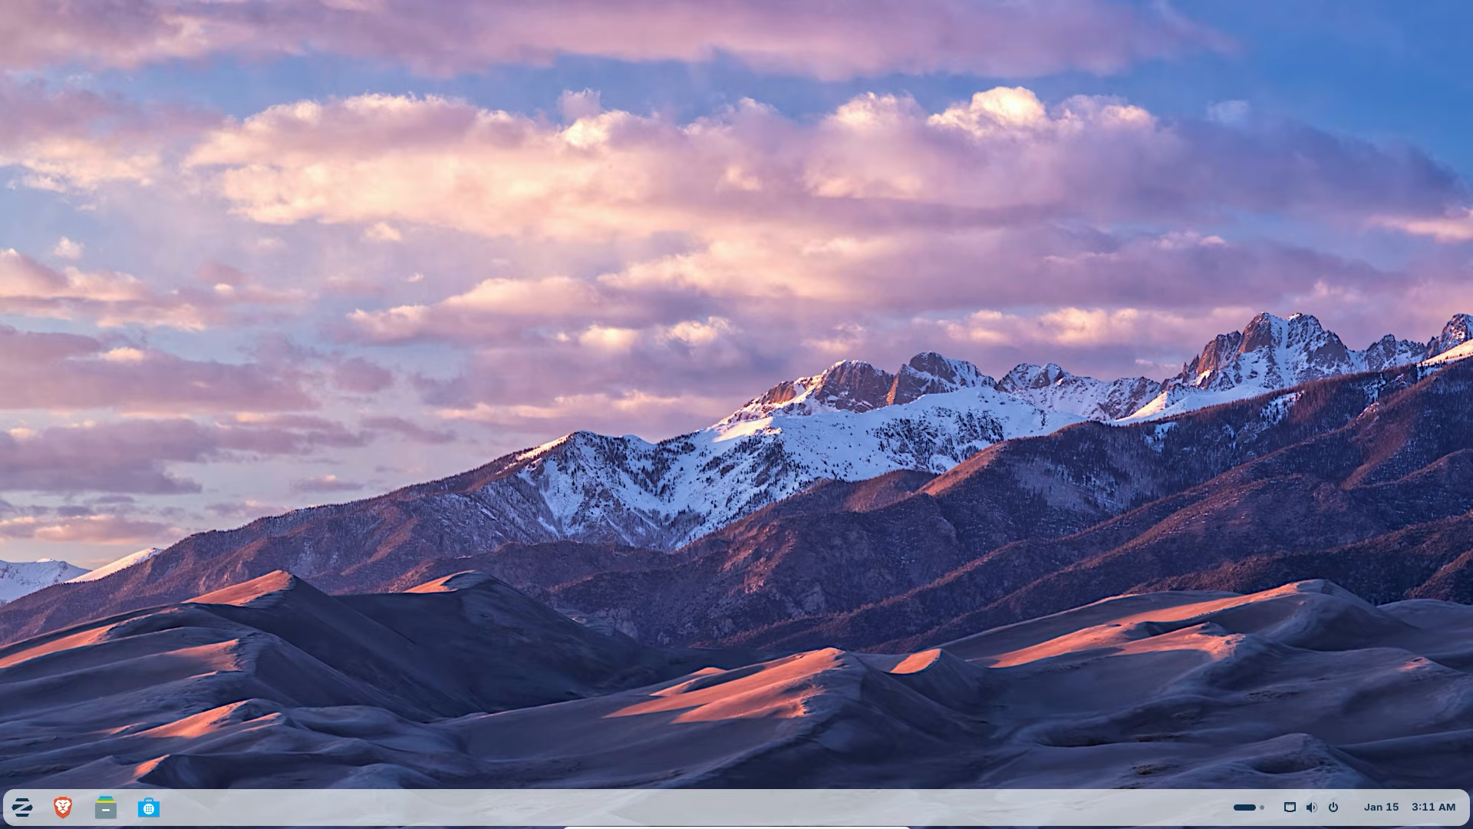
{"action": "mouse_move", "coordinate": [539, 355]}
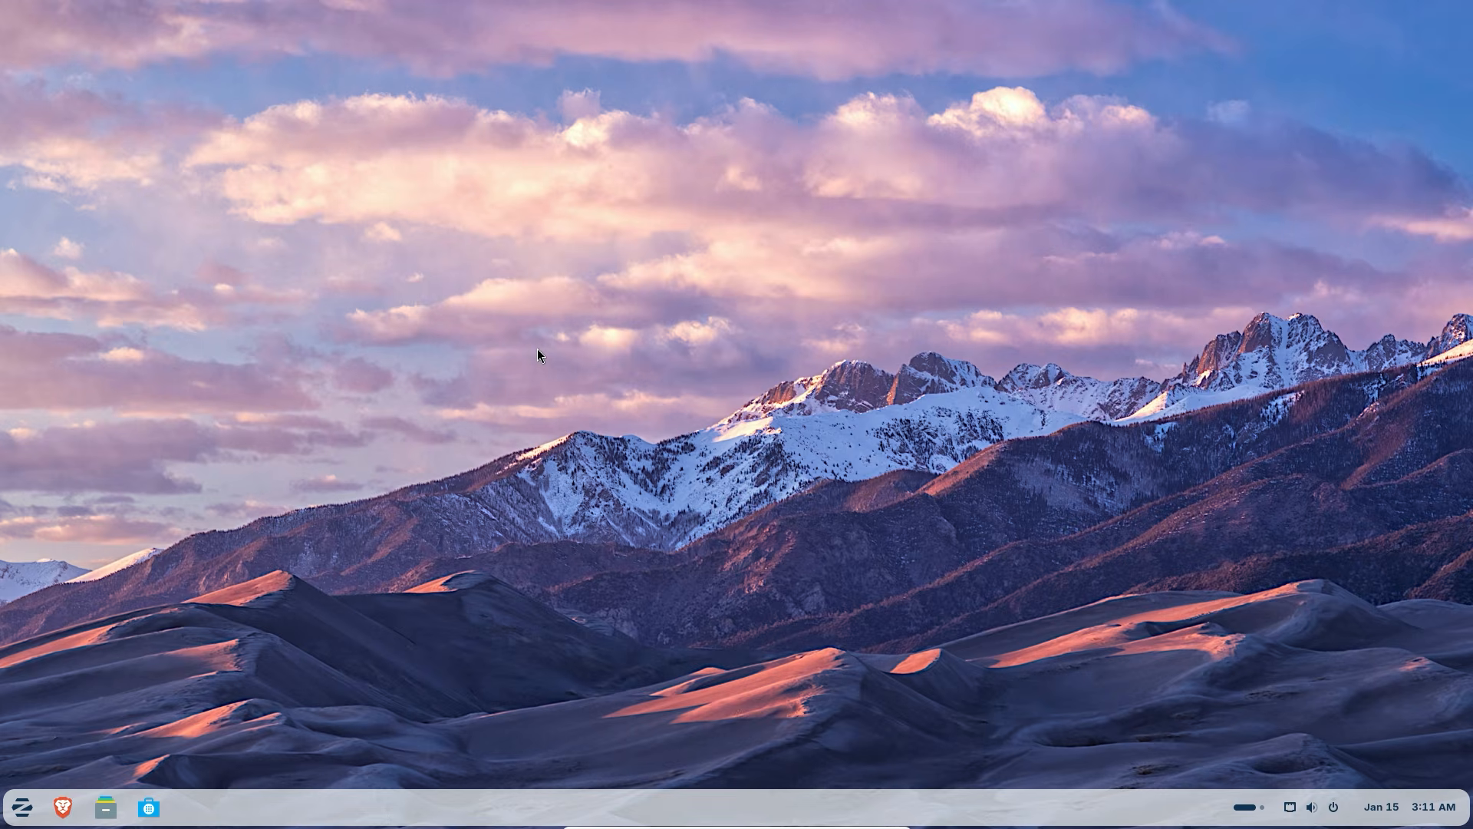